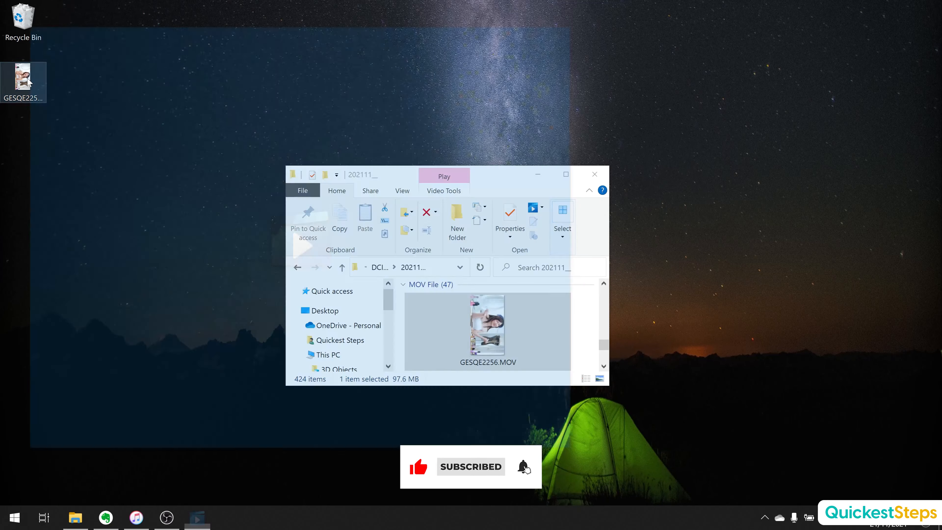
Preview the sideways MOV video on the PC to confirm its wrong orientation
{"action": "double_click", "coordinate": [487, 330]}
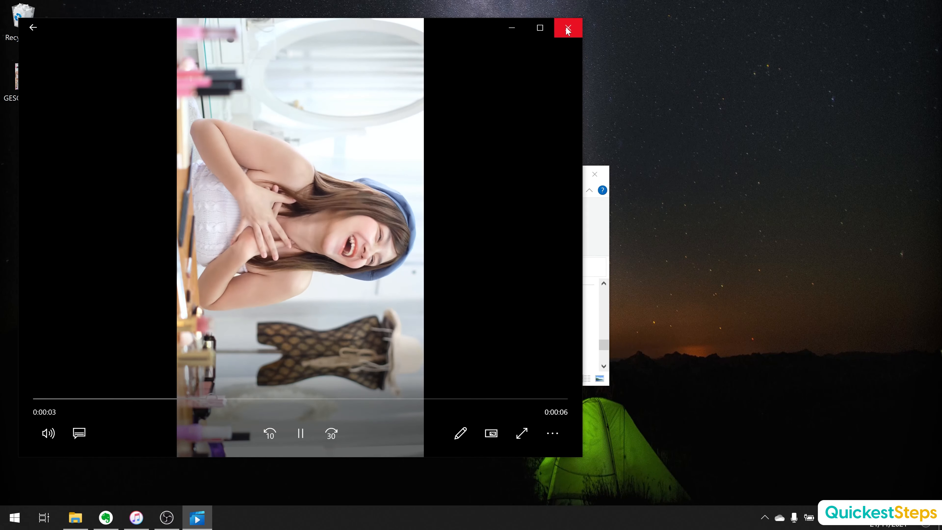
{"action": "left_click", "coordinate": [567, 28]}
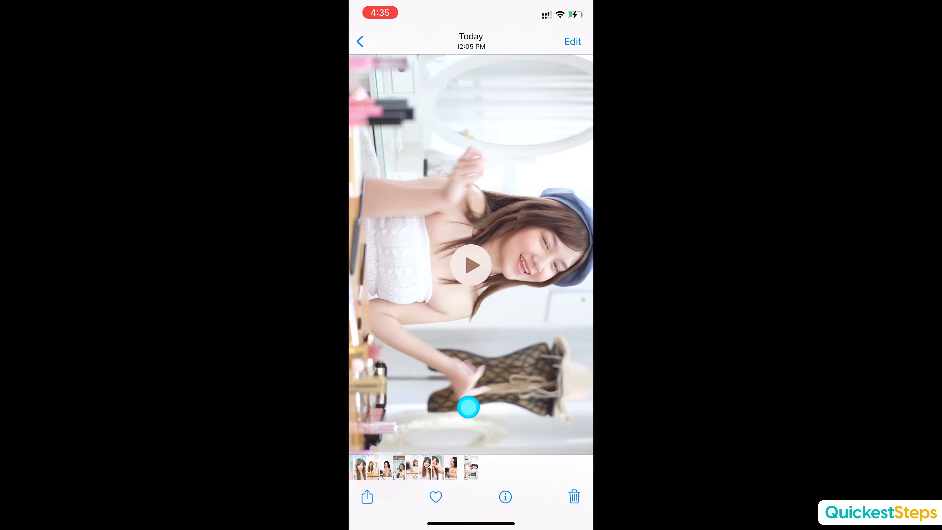
Rotate the video to landscape in iPhone Photos using the Crop tools and save with Done
{"action": "left_click", "coordinate": [571, 41]}
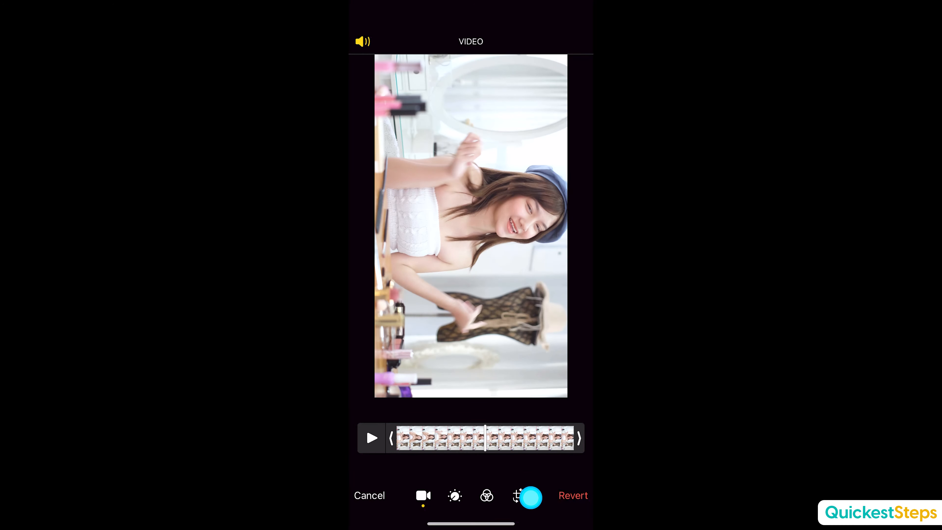
{"action": "left_click", "coordinate": [516, 495]}
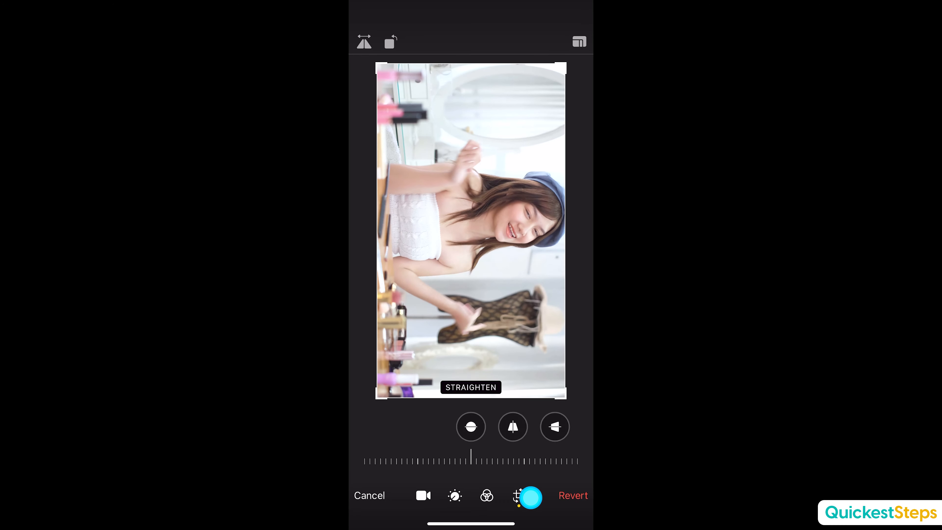
{"action": "left_click", "coordinate": [390, 41]}
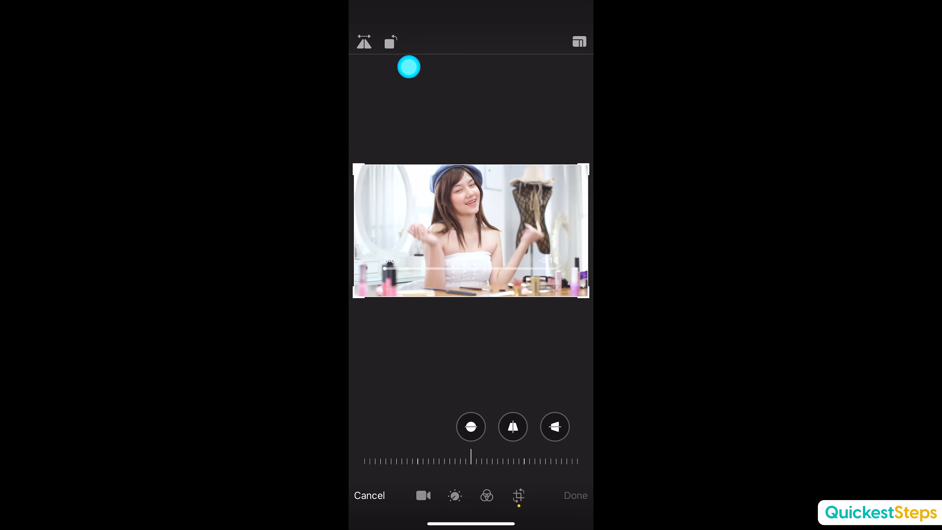
{"action": "left_click", "coordinate": [574, 494]}
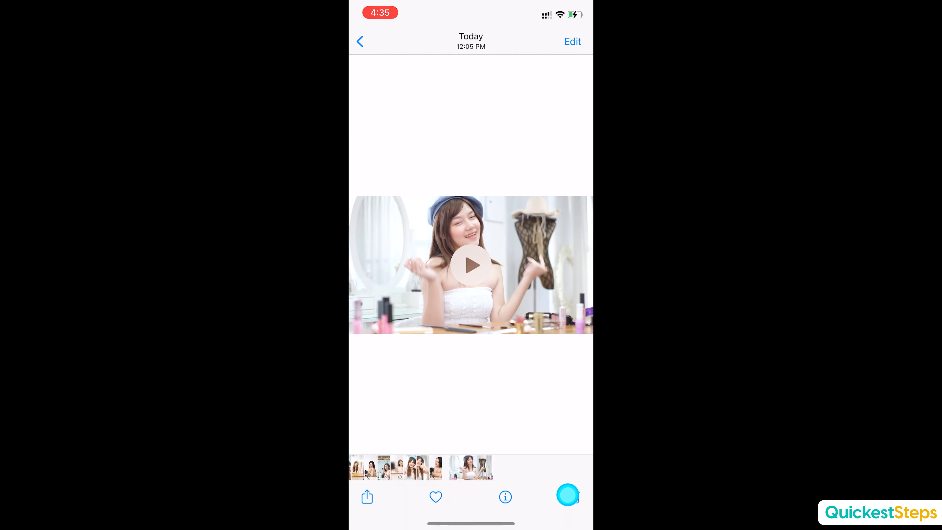
Copy the rotated file to the PC with Copy and Replace and confirm it plays upright
{"action": "right_click", "coordinate": [480, 336]}
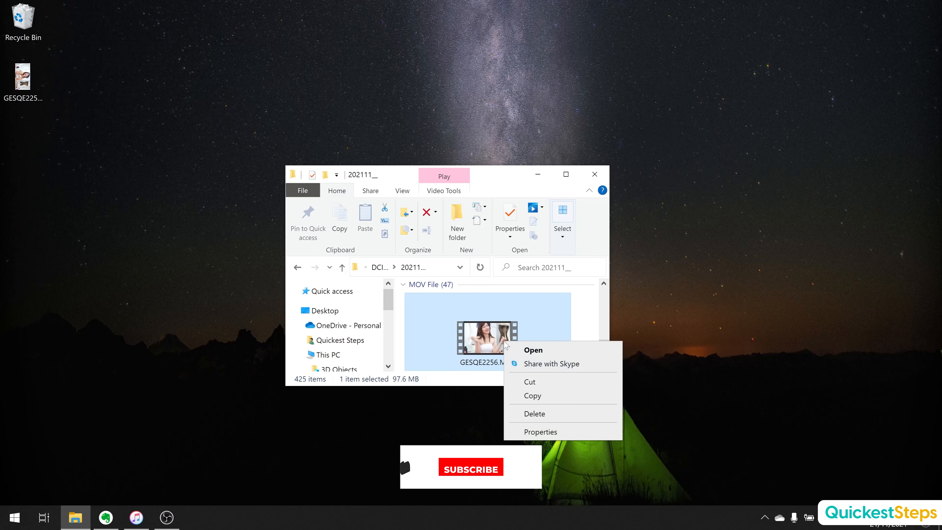
{"action": "left_click", "coordinate": [532, 396]}
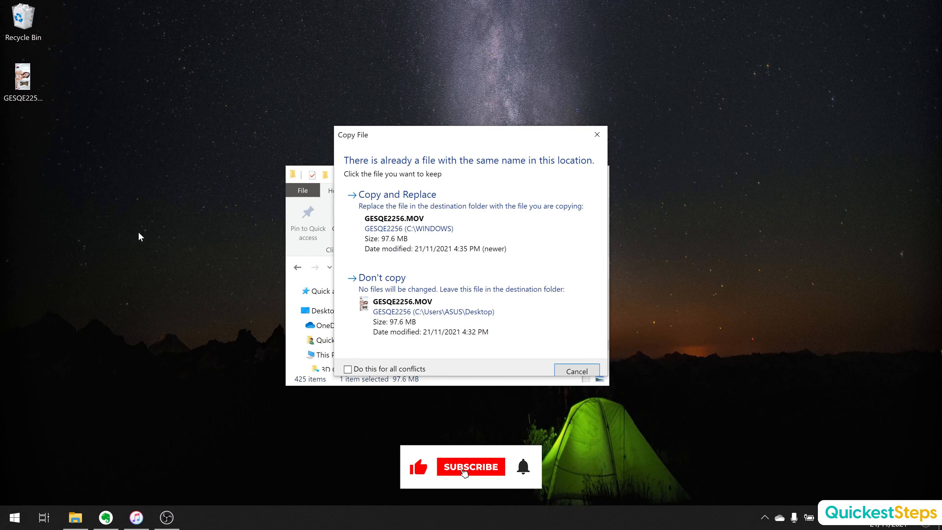
{"action": "left_click", "coordinate": [396, 195]}
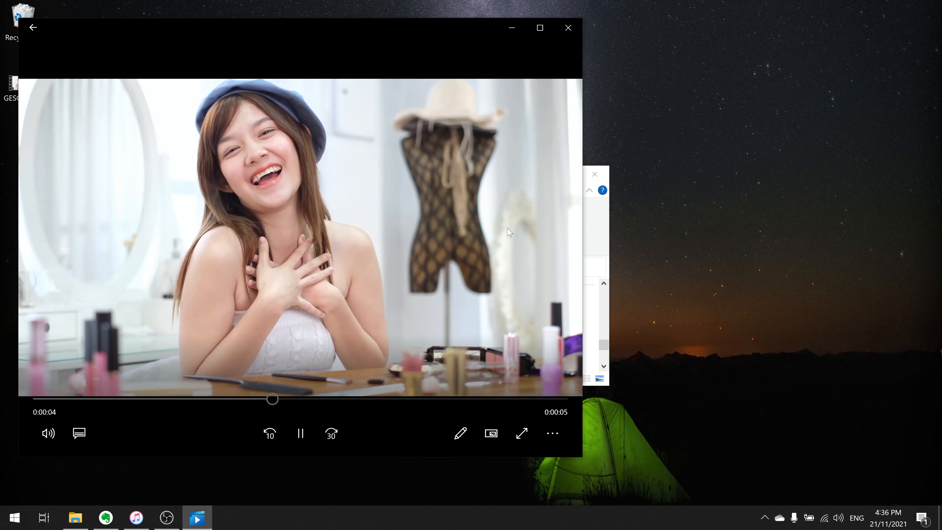
{"action": "left_click", "coordinate": [567, 27]}
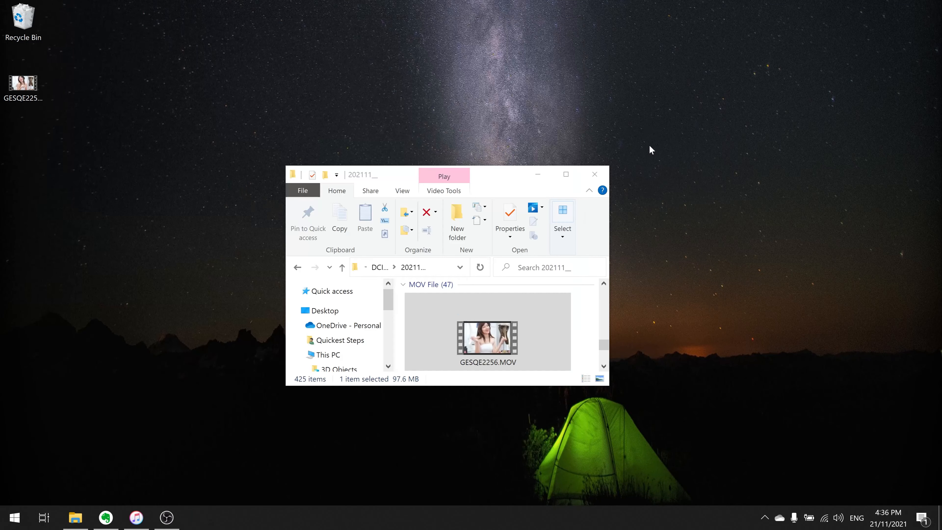